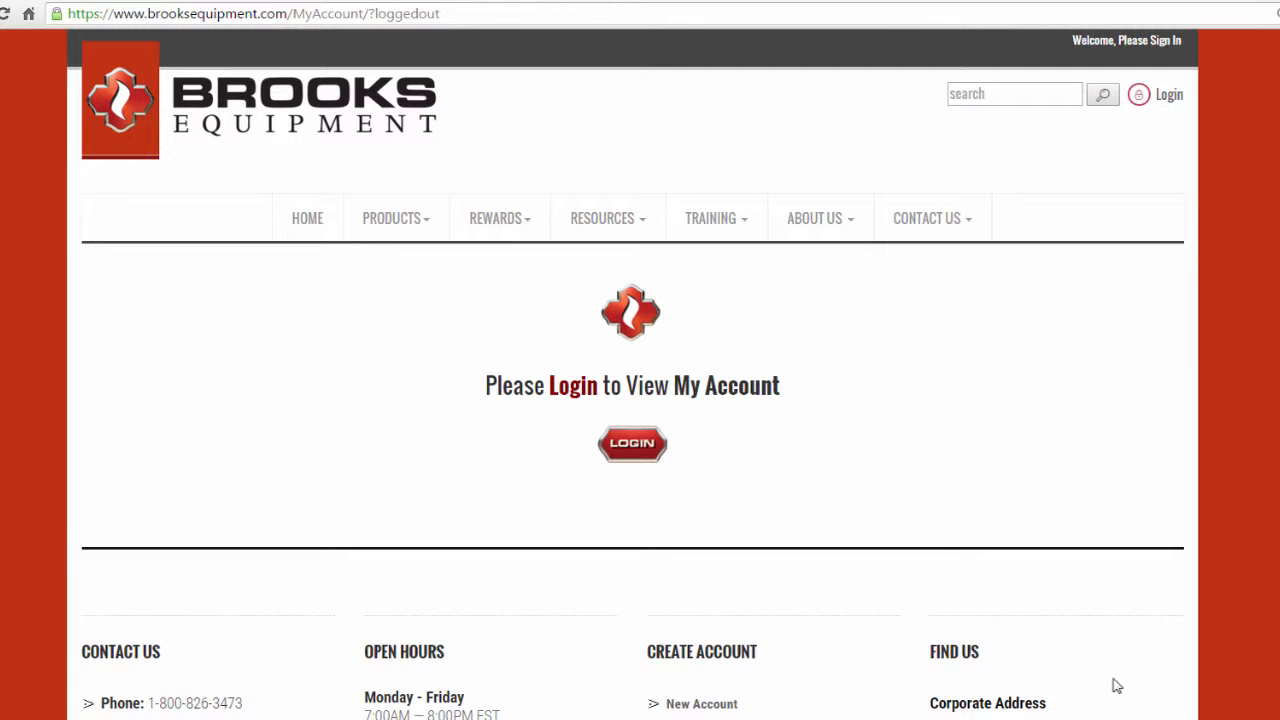
Step: Sign in to master account 012 with its password and reach the My Account page
{"action": "left_click", "coordinate": [632, 444]}
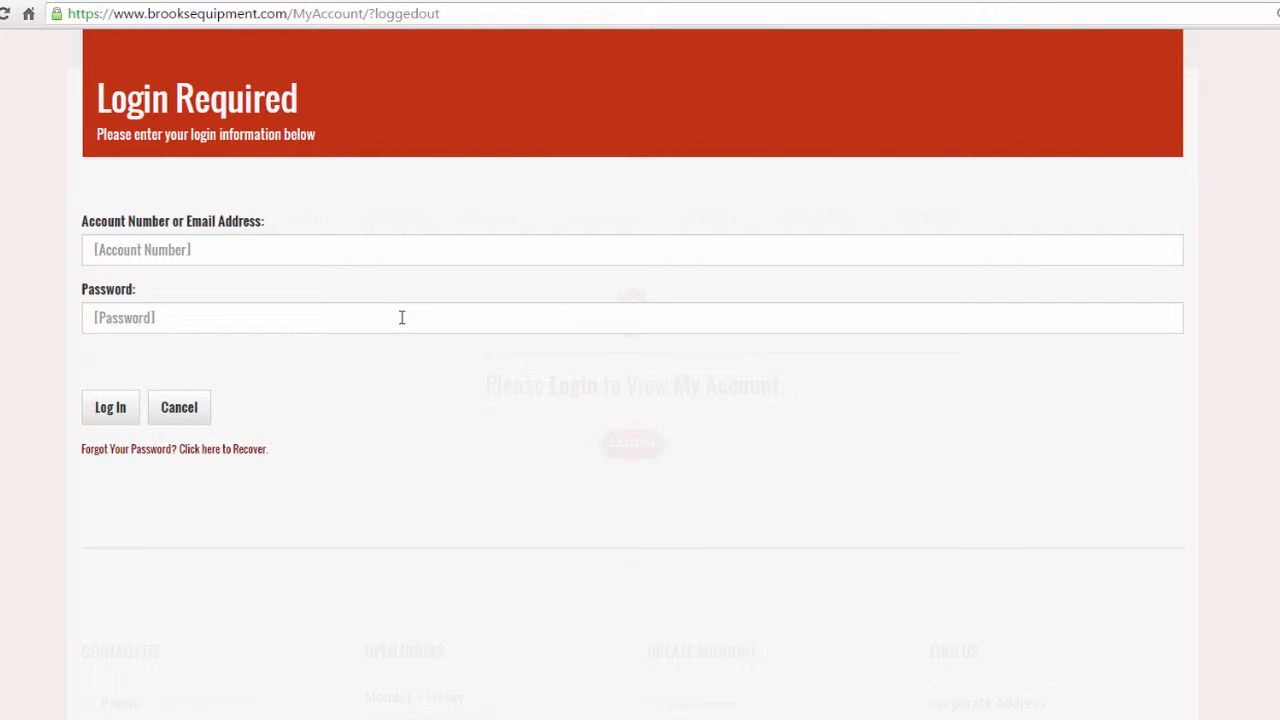
{"action": "type", "text": "012345"}
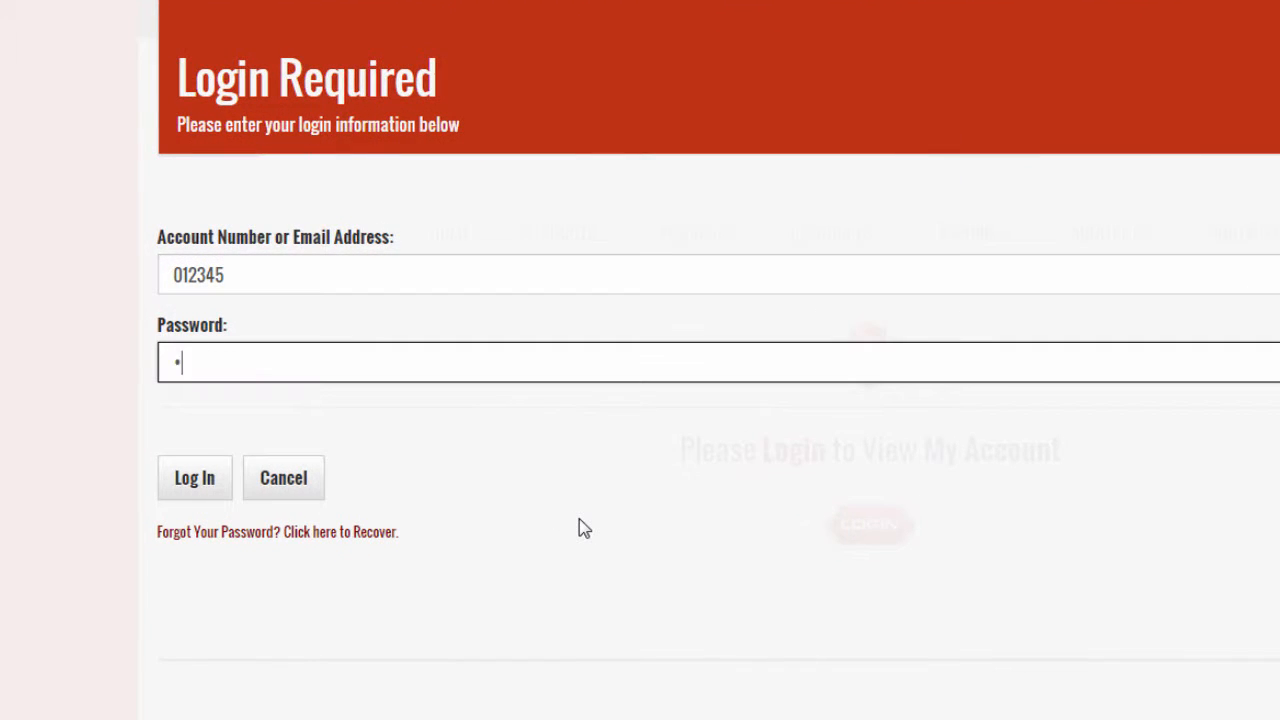
{"action": "type", "text": "password"}
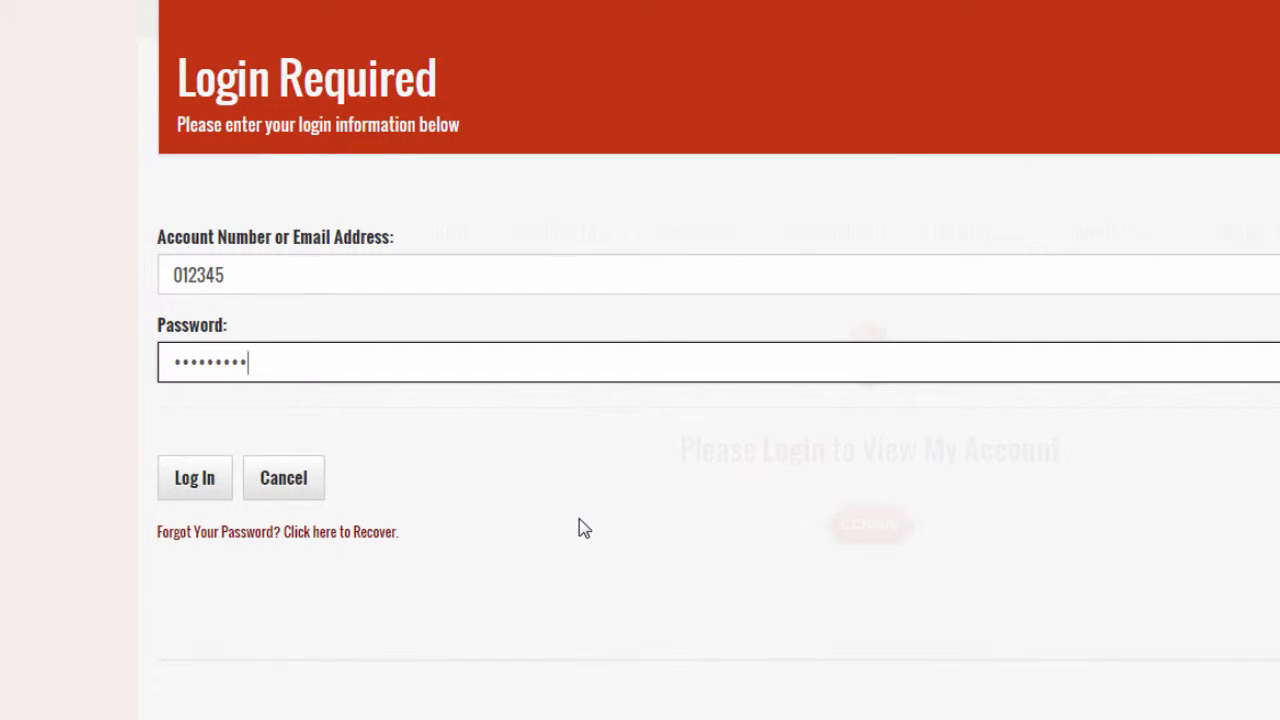
{"action": "left_click", "coordinate": [194, 476]}
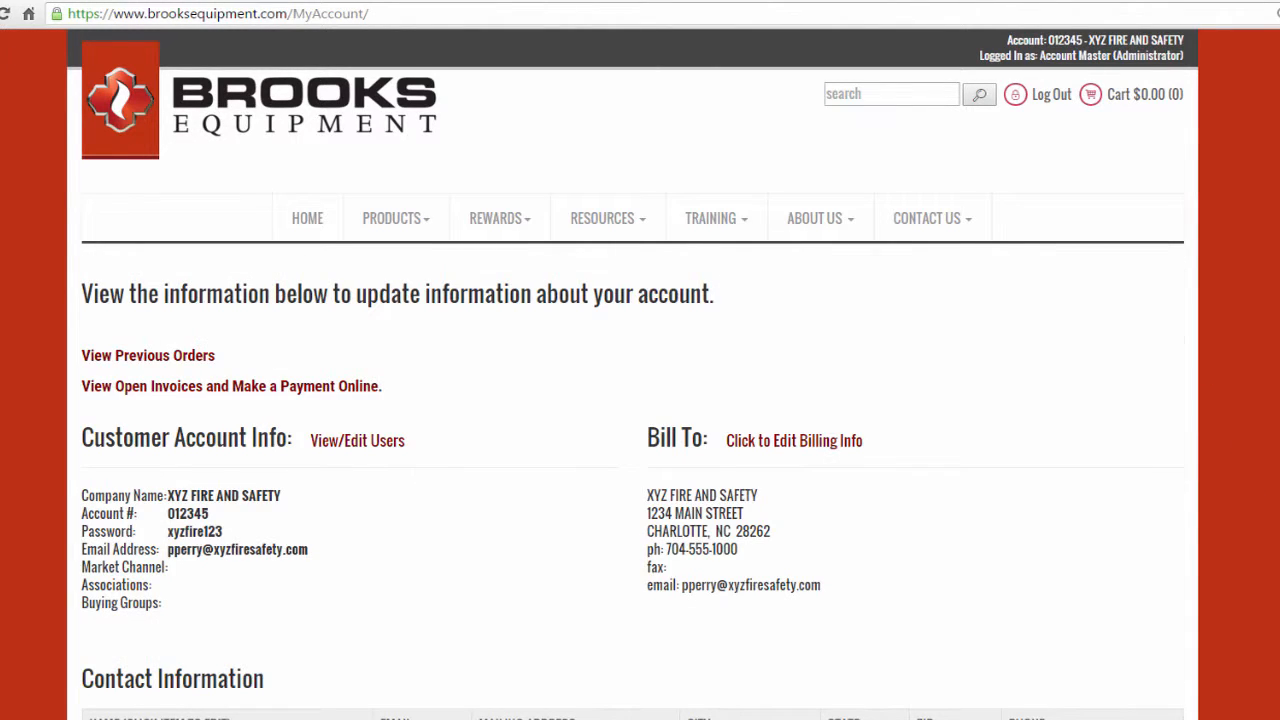
{"action": "scroll", "scroll_direction": "up", "scroll_amount": 3}
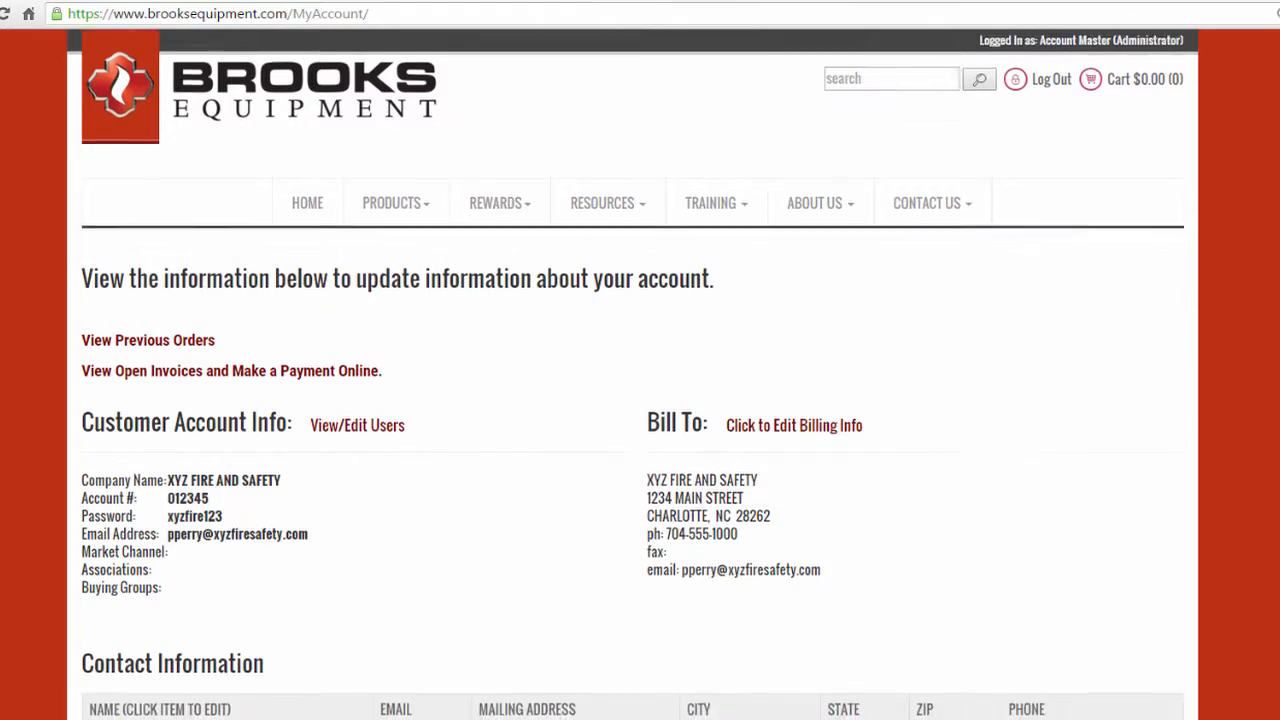
{"action": "scroll", "scroll_direction": "down", "scroll_amount": 3}
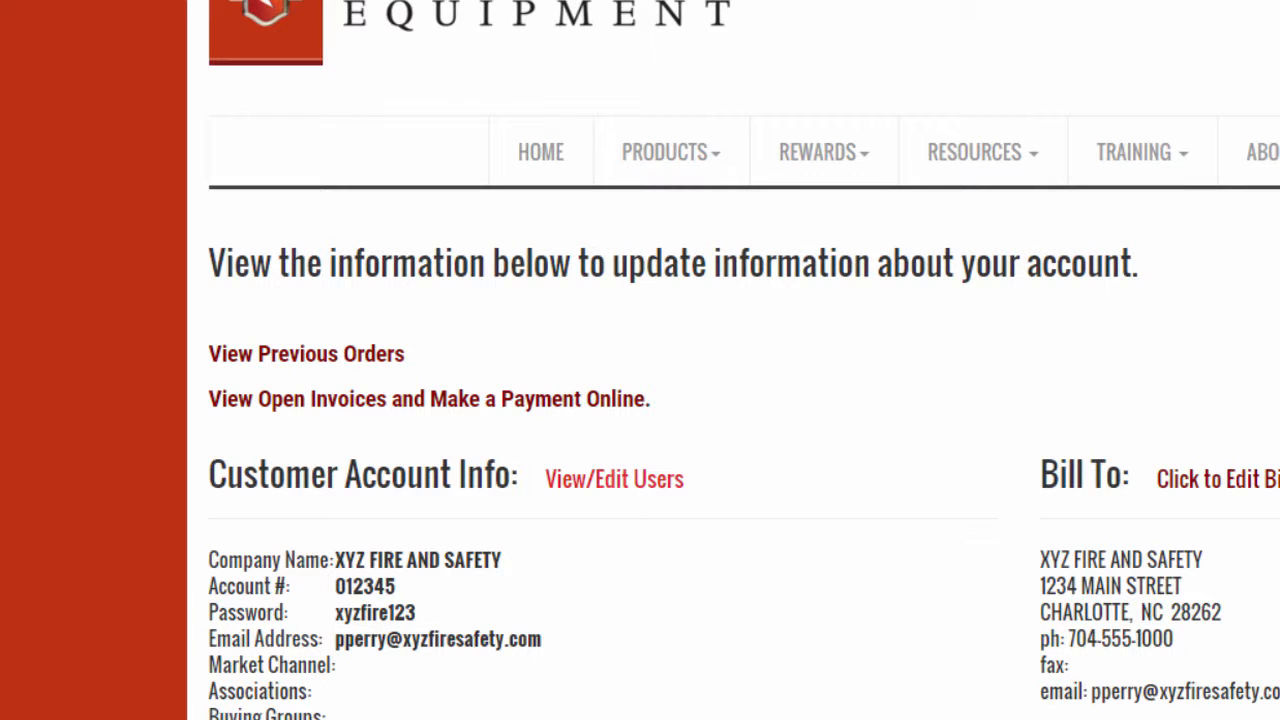
{"action": "left_click", "coordinate": [612, 478]}
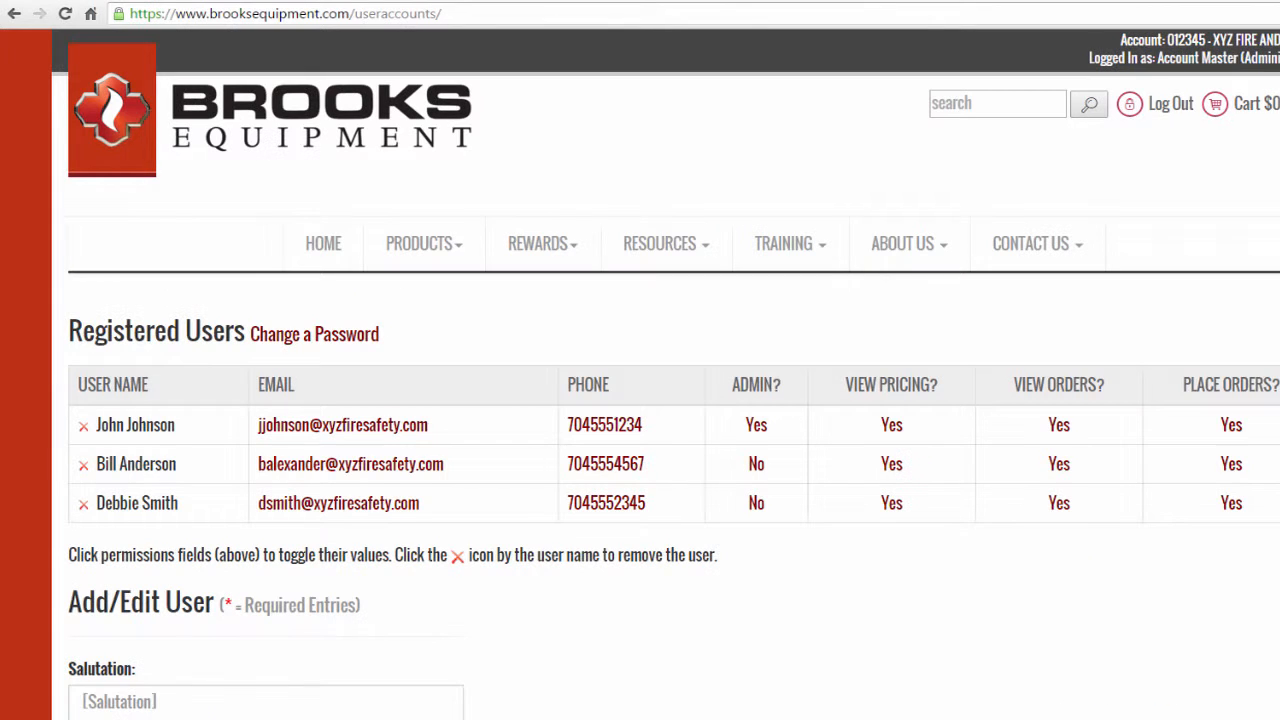
{"action": "scroll", "scroll_direction": "down", "scroll_amount": 3}
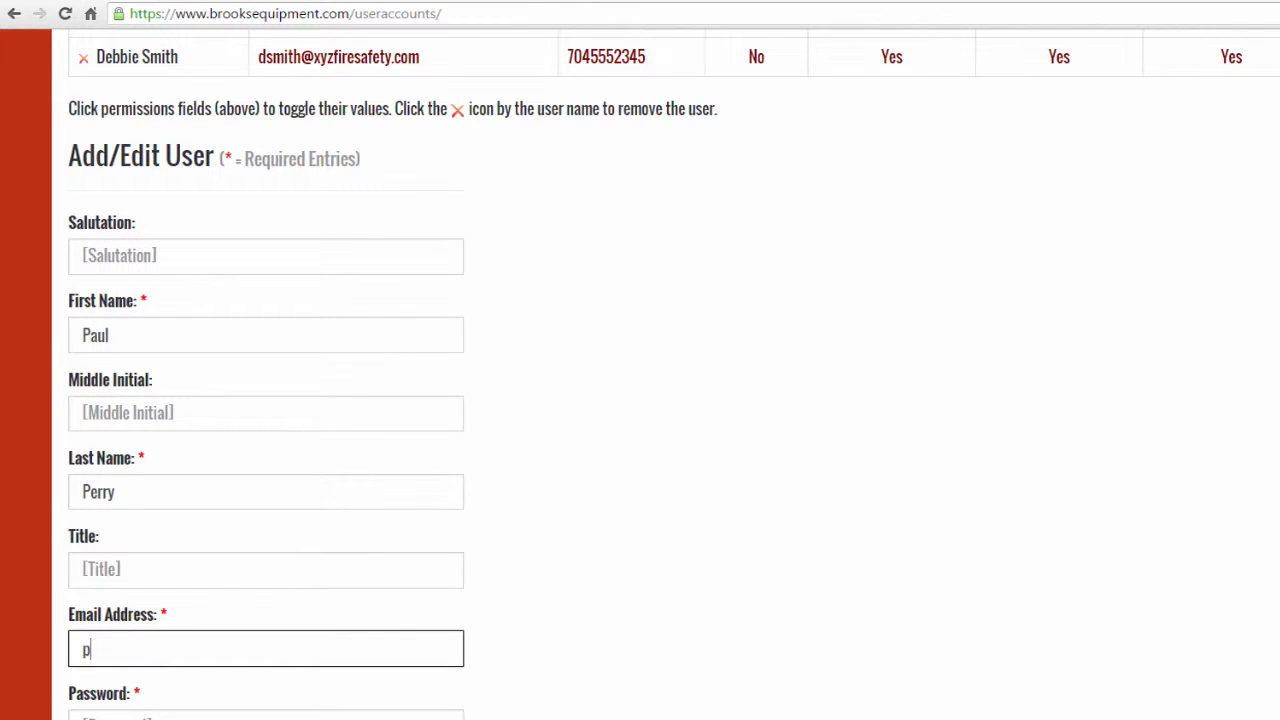
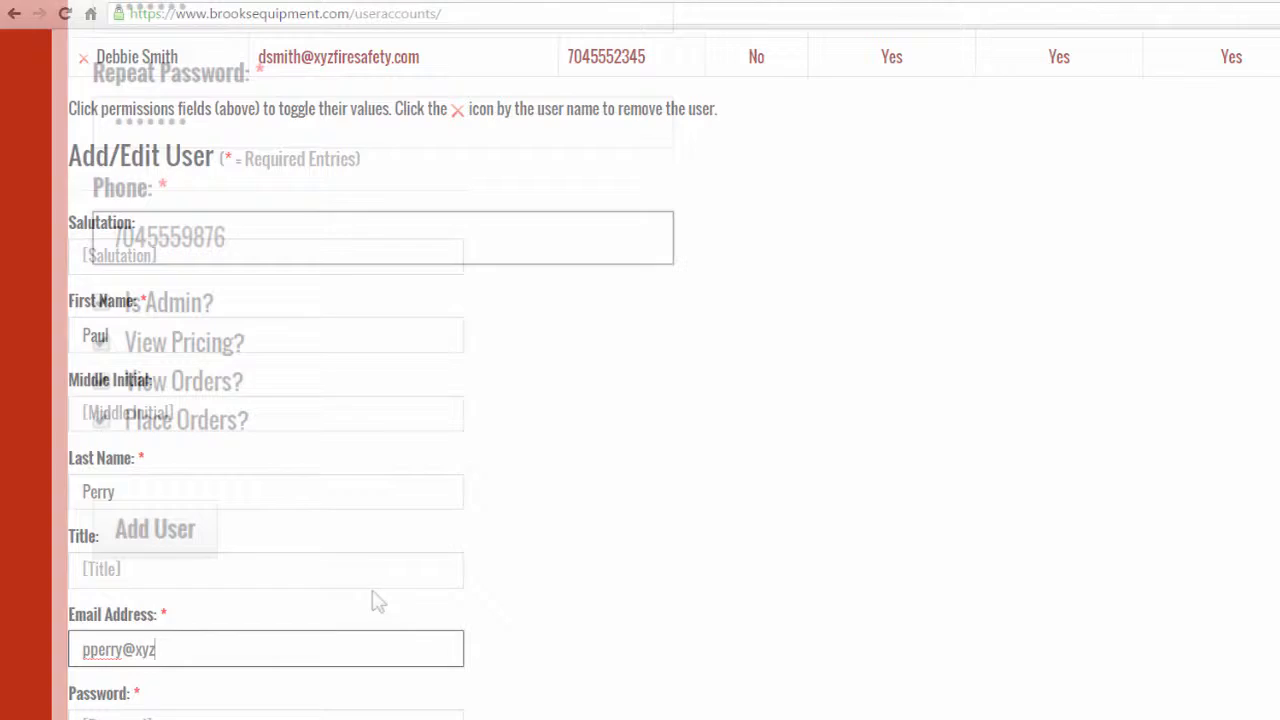
{"action": "scroll", "scroll_direction": "down", "scroll_amount": 3}
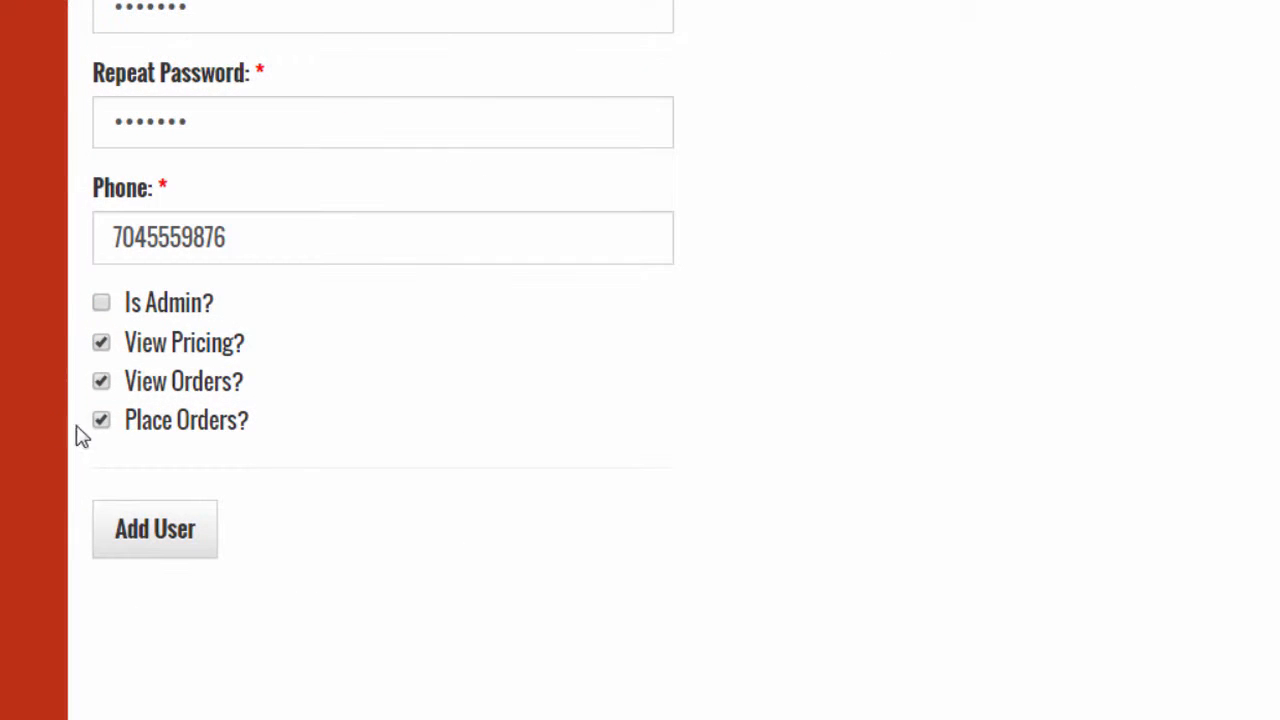
{"action": "left_click", "coordinate": [100, 420]}
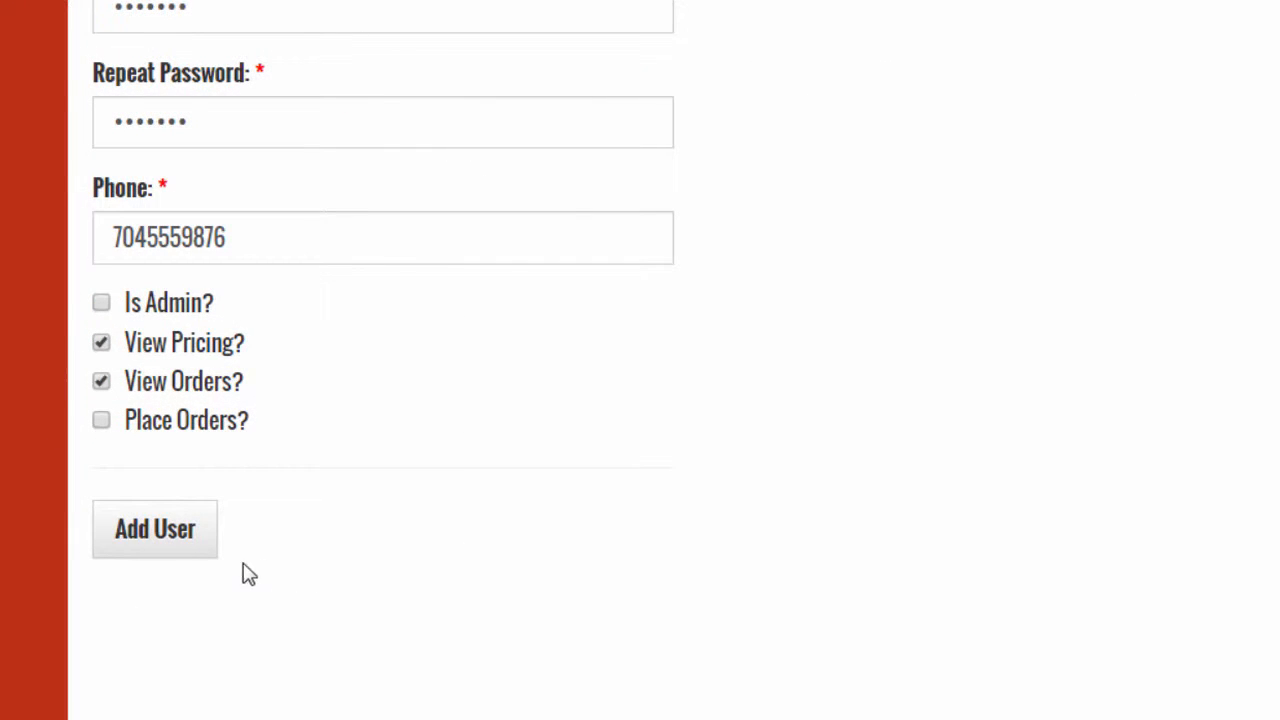
{"action": "left_click", "coordinate": [154, 528]}
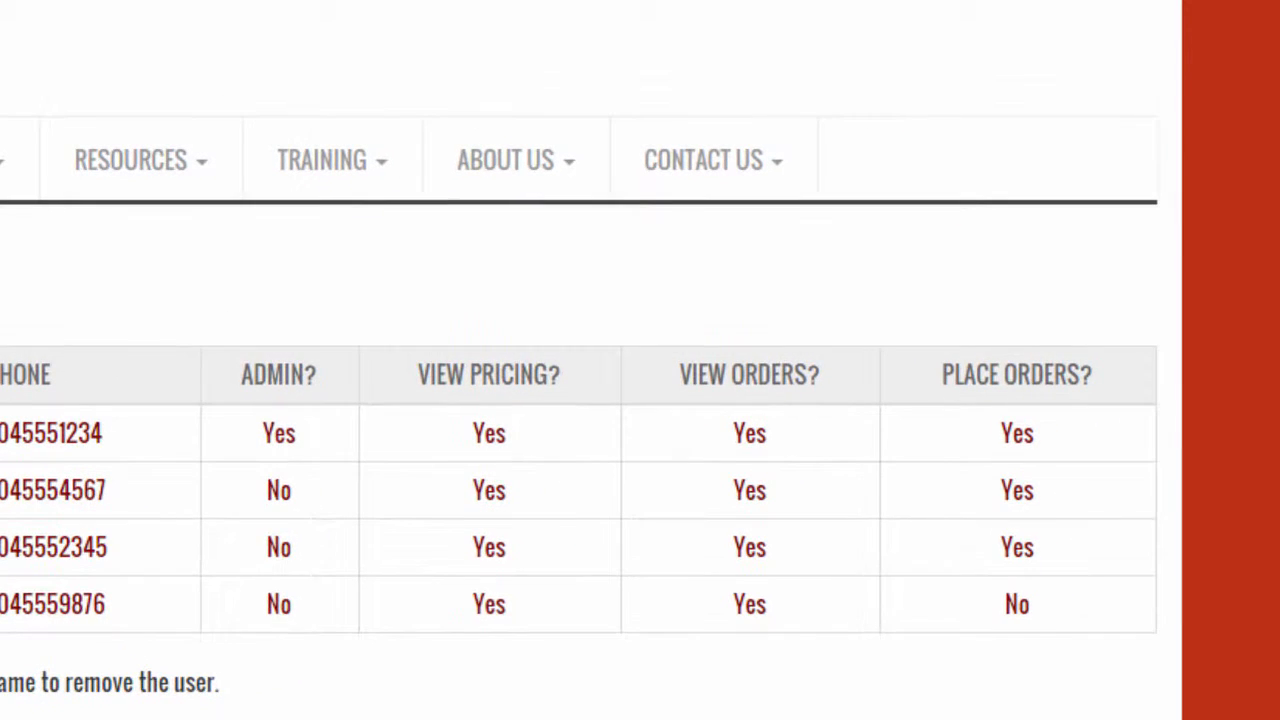
Step: Give the third listed user admin rights and remove the second user's order-placing permission
{"action": "left_click", "coordinate": [278, 548]}
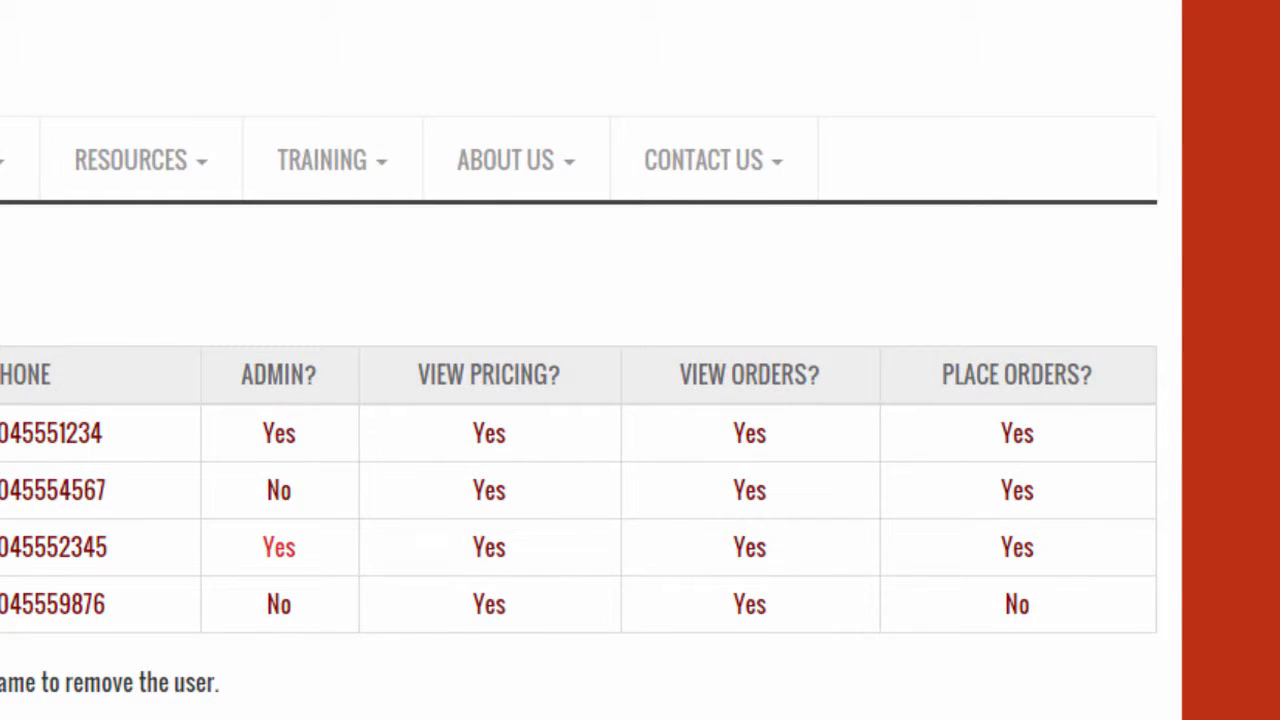
{"action": "left_click", "coordinate": [1016, 490]}
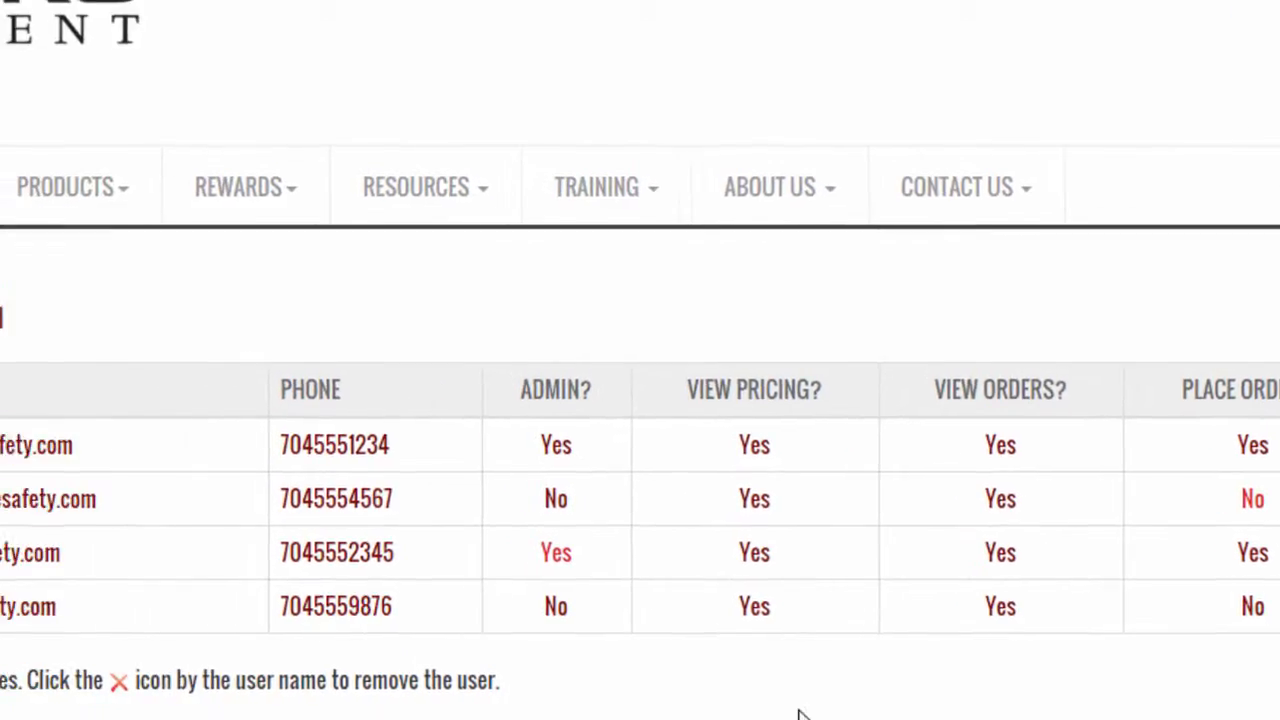
{"action": "scroll", "scroll_direction": "up", "scroll_amount": 3}
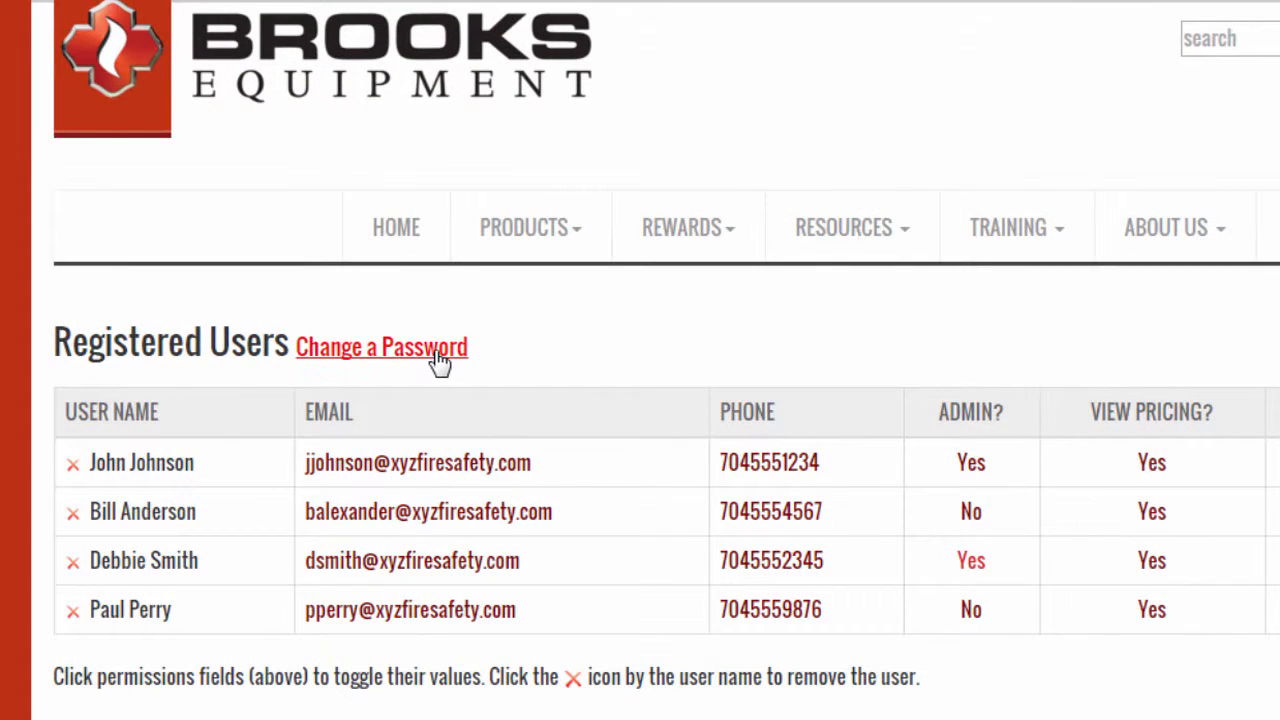
Step: Change the new user's password through the Change a Password form
{"action": "left_click", "coordinate": [380, 346]}
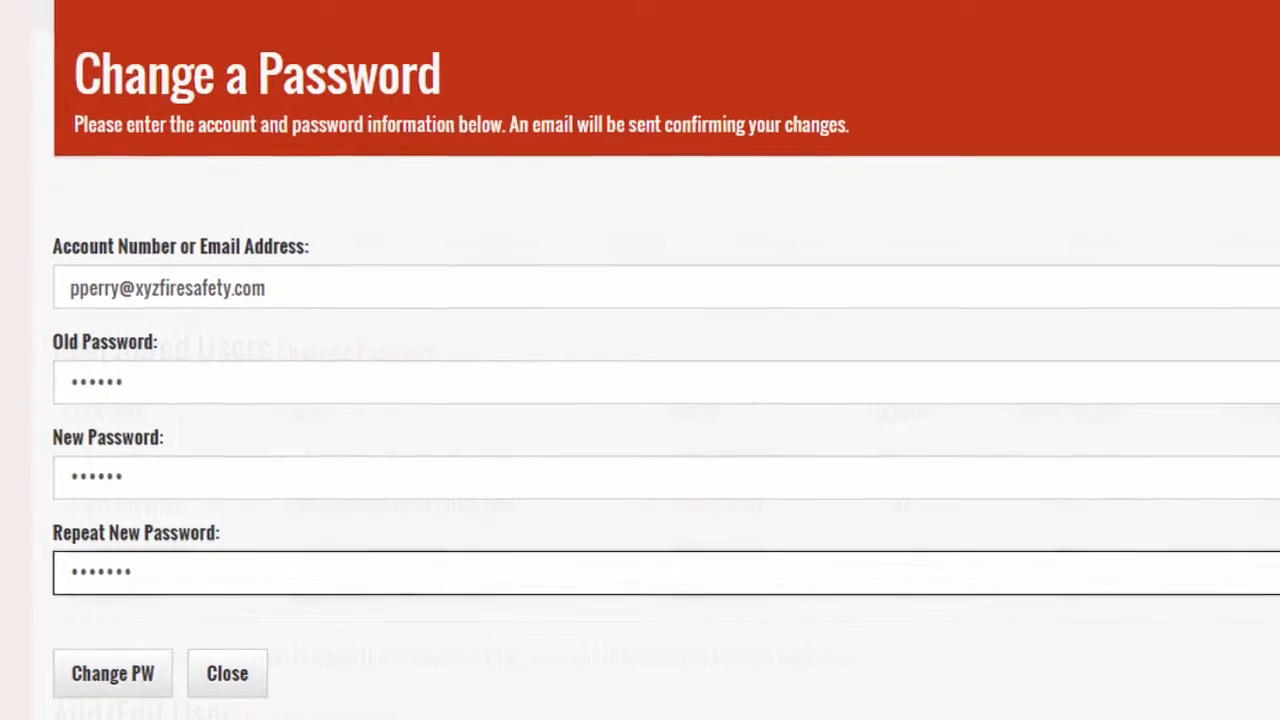
{"action": "left_click", "coordinate": [112, 672]}
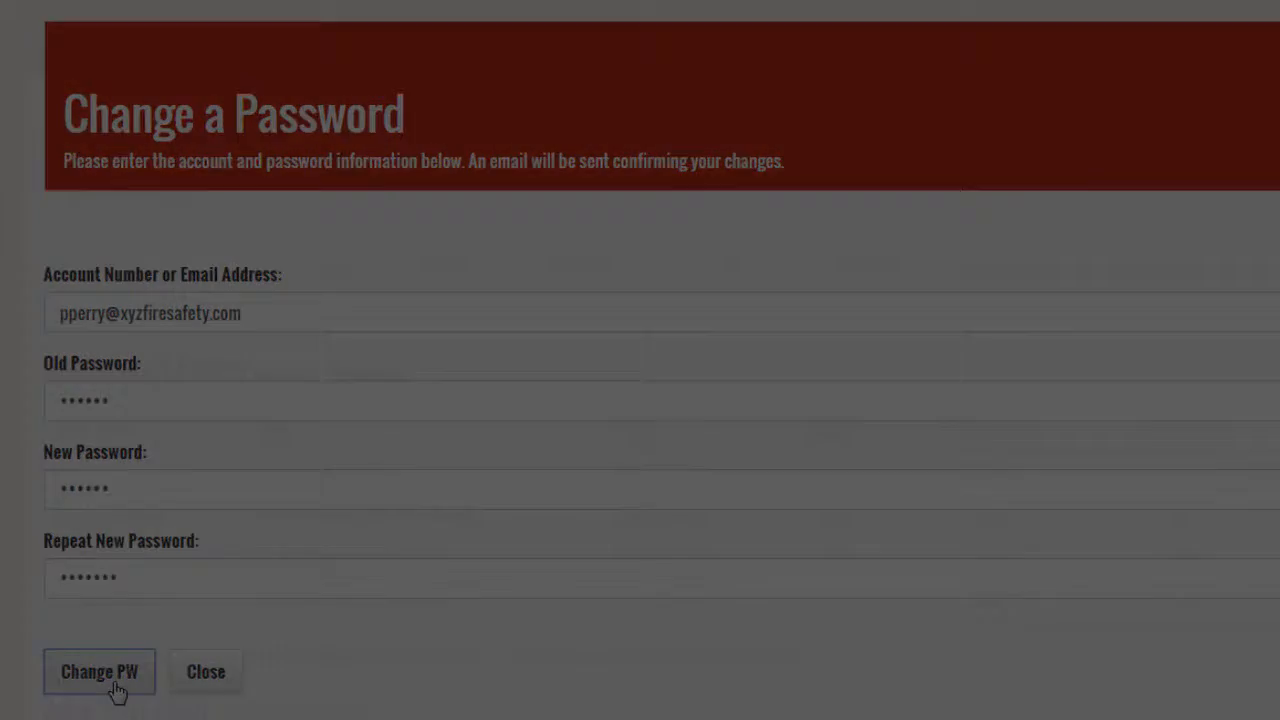
{"action": "left_click", "coordinate": [98, 672]}
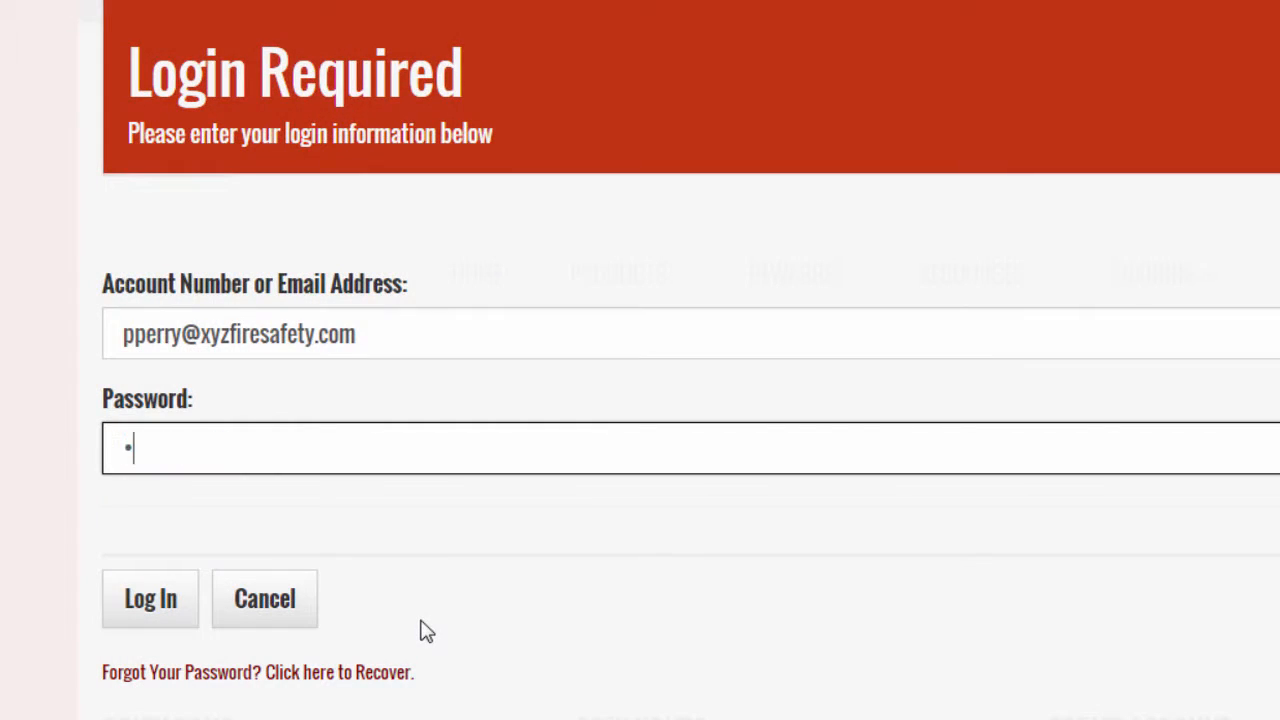
{"action": "type", "text": "password"}
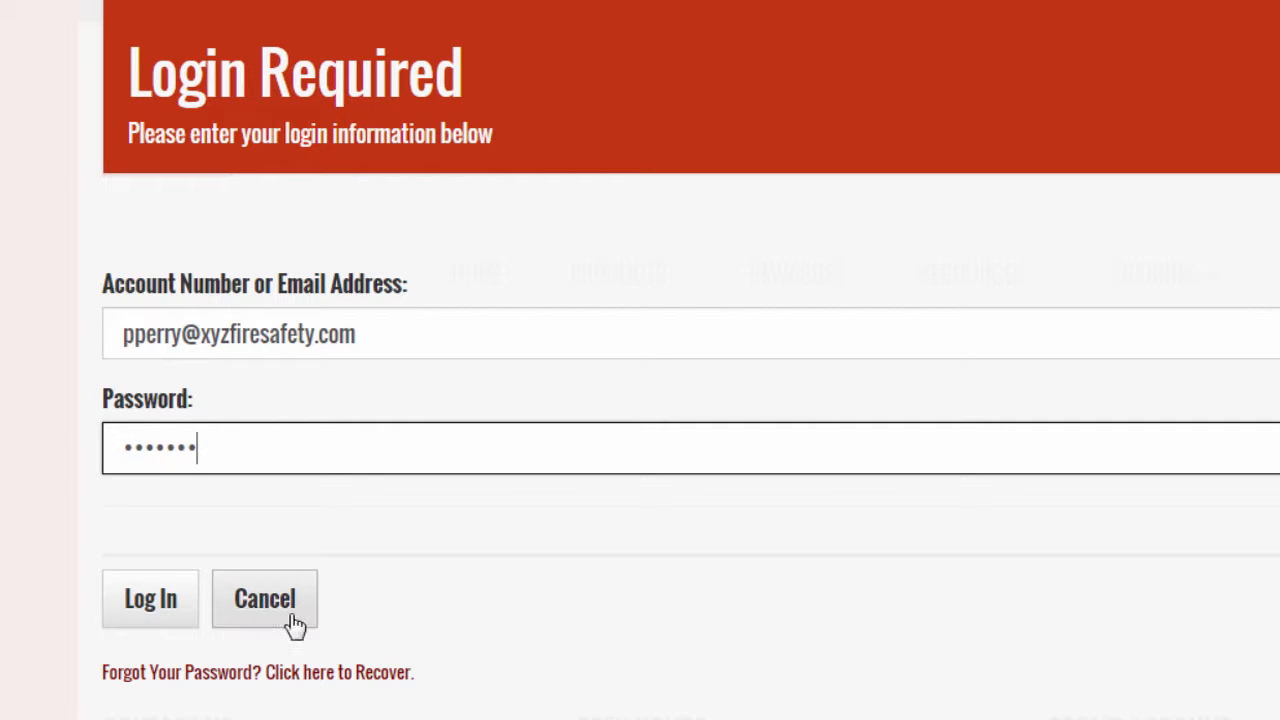
{"action": "left_click", "coordinate": [150, 598]}
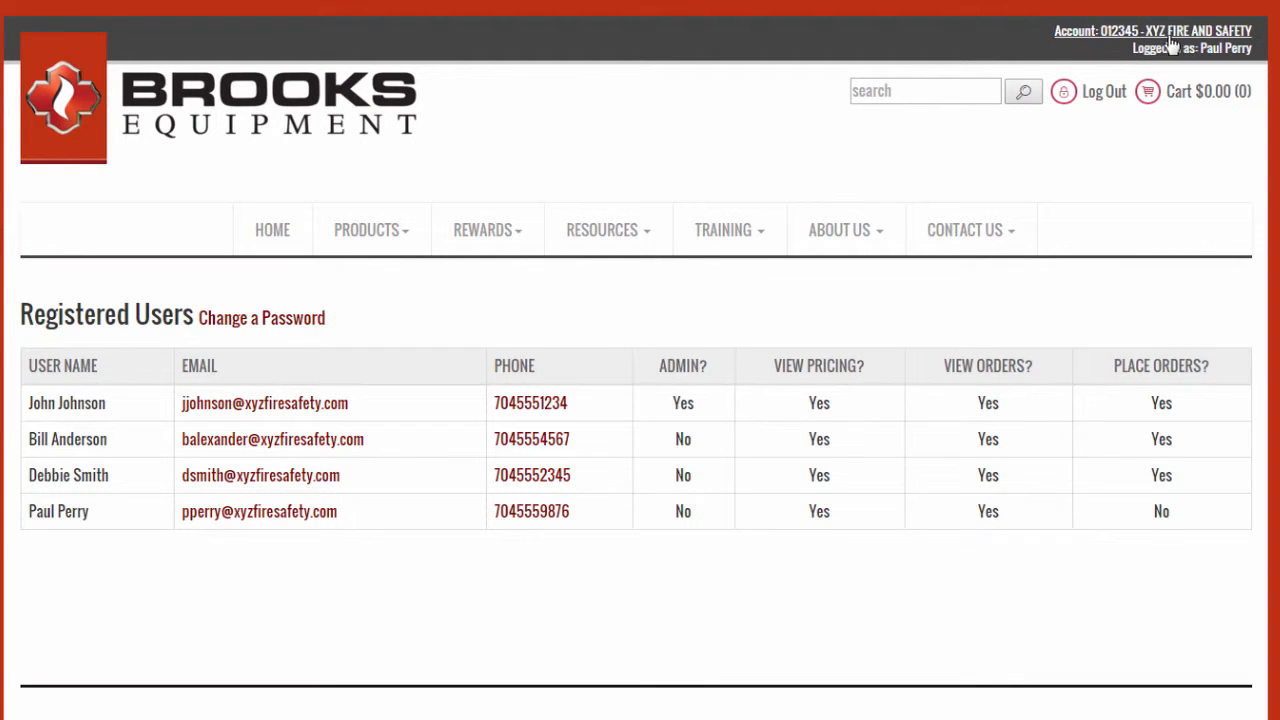
{"action": "left_click", "coordinate": [1152, 30]}
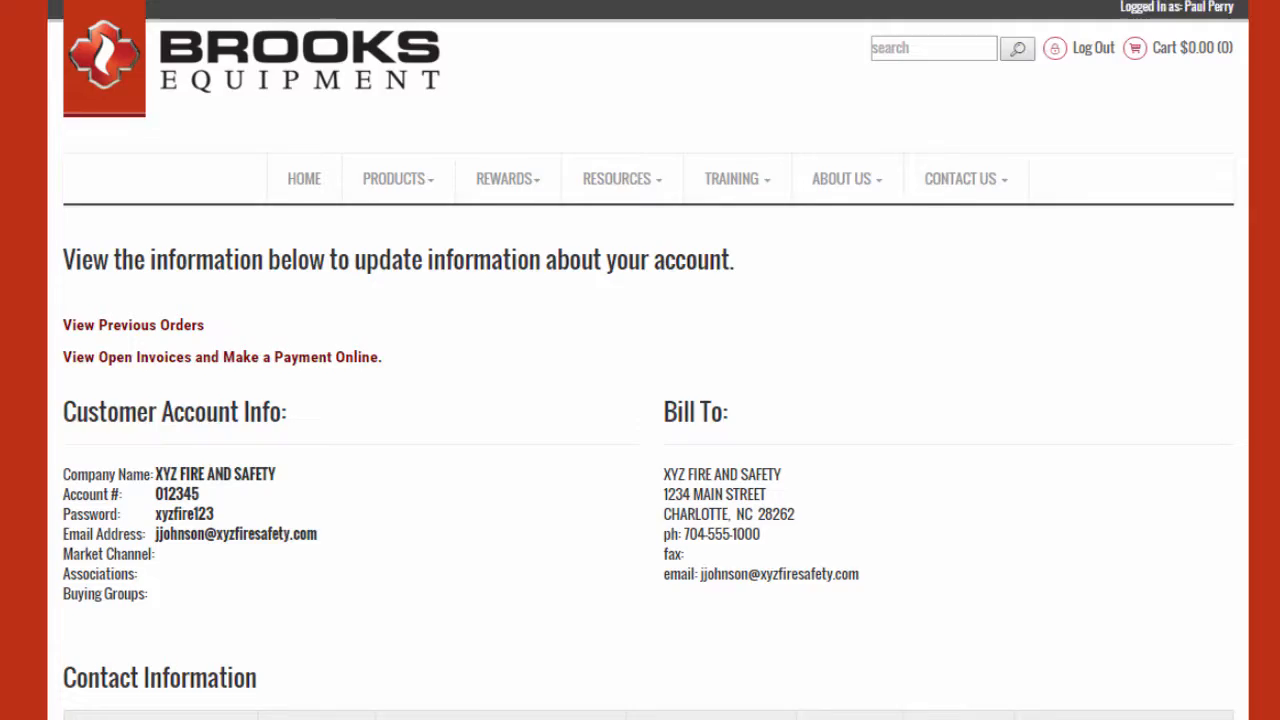